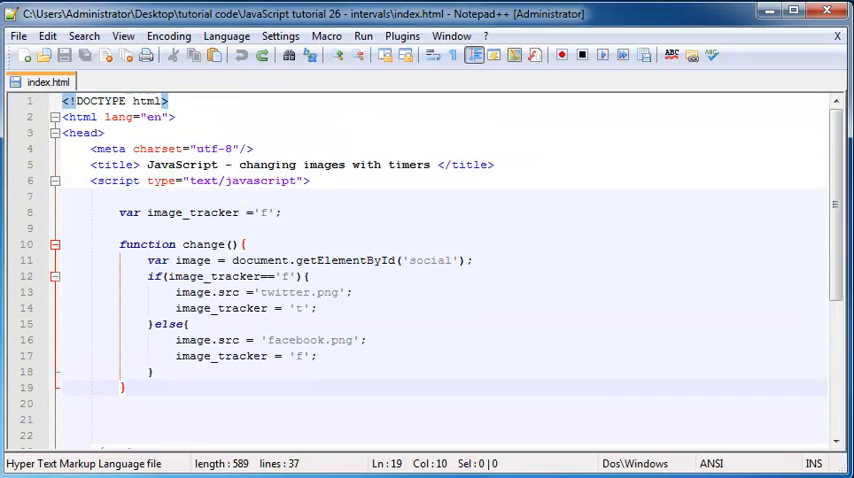
Step: Type an empty setTimout(); call below change() and put the cursor between its parentheses
scroll("down", 3)
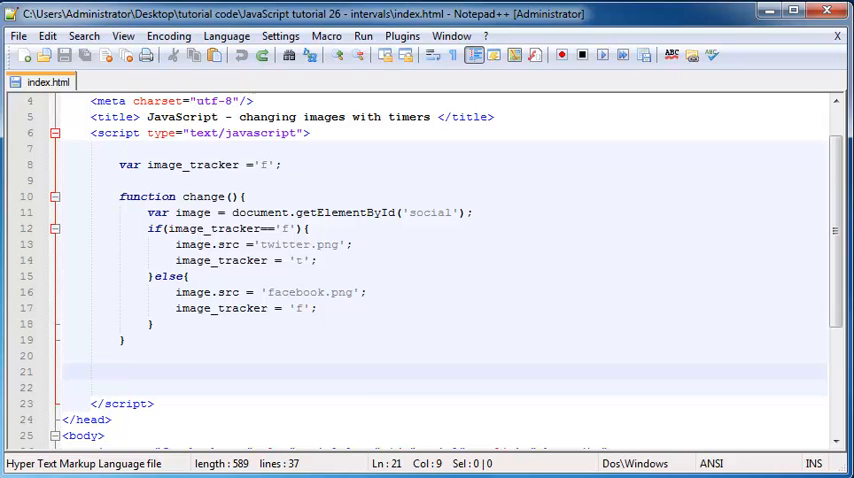
type("setTimout")
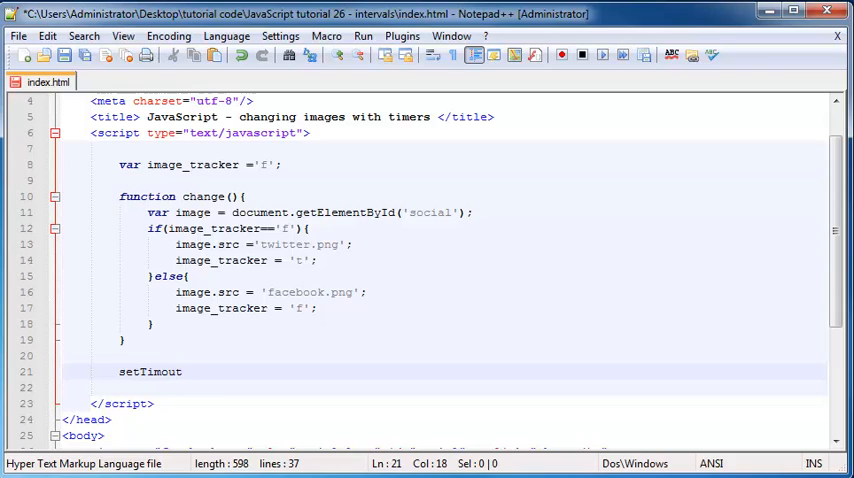
type("();")
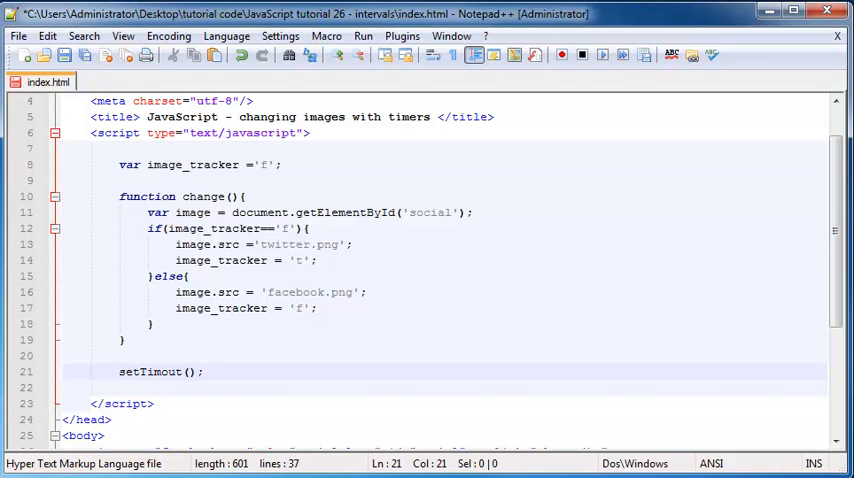
double_click(147, 372)
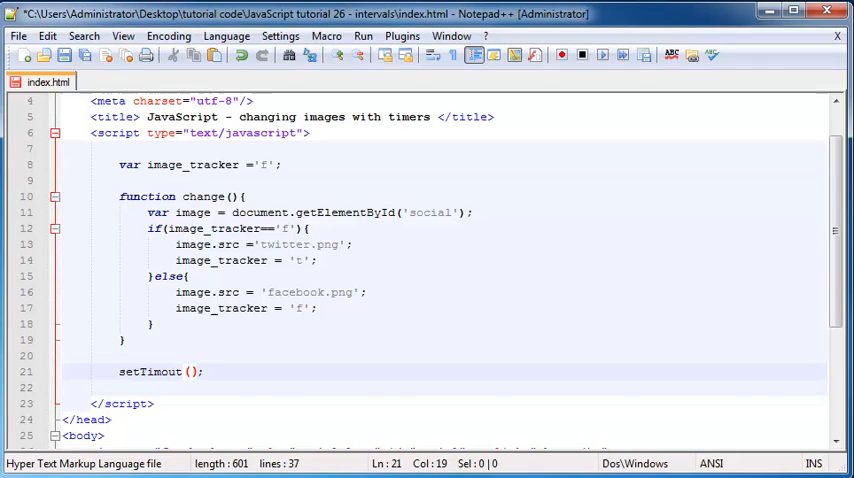
Step: Type the setTimout arguments 'code in here',1000, replacing the temporary time/seconds text
type("''")
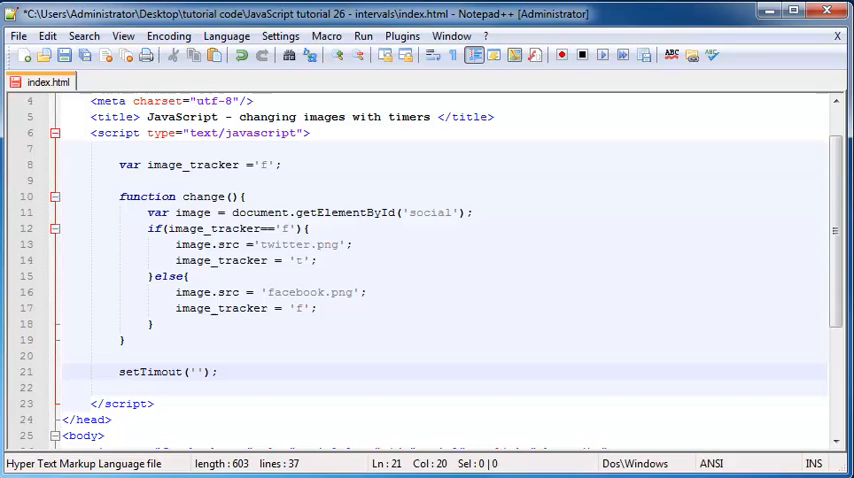
type("c")
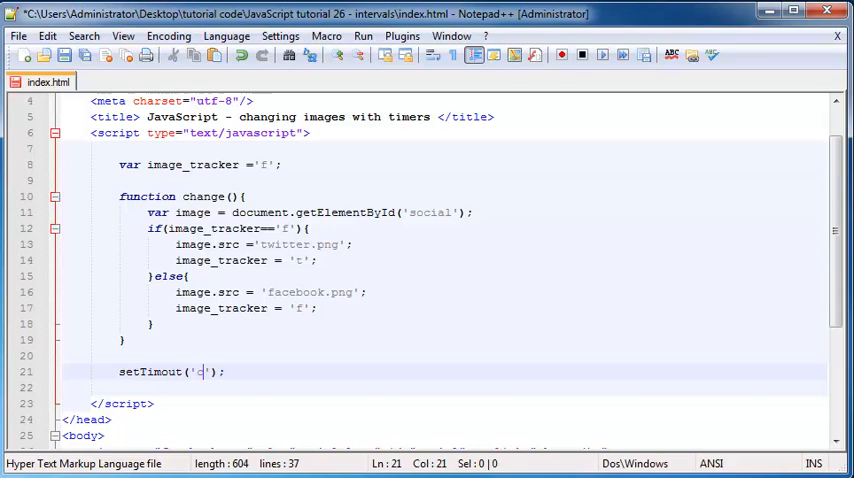
type("code in here")
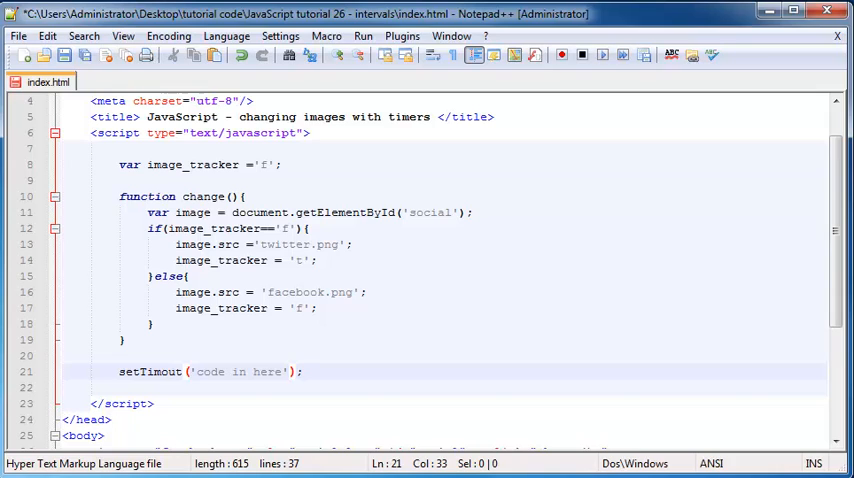
type(",")
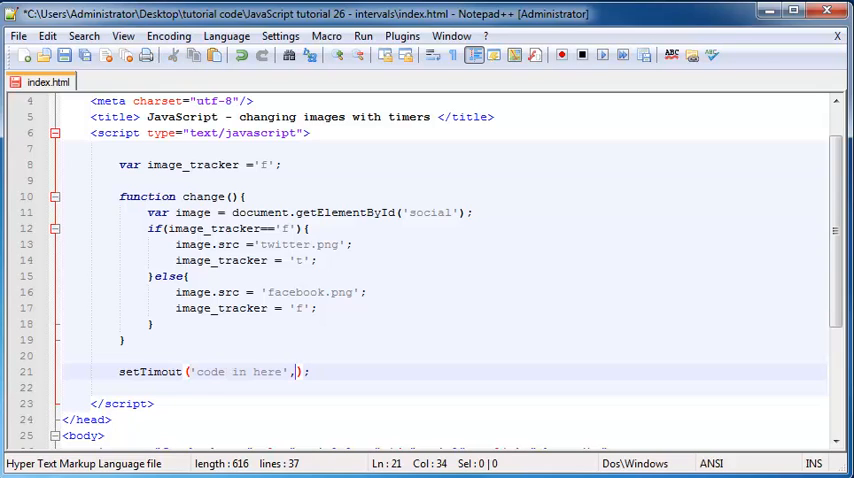
type("time milli")
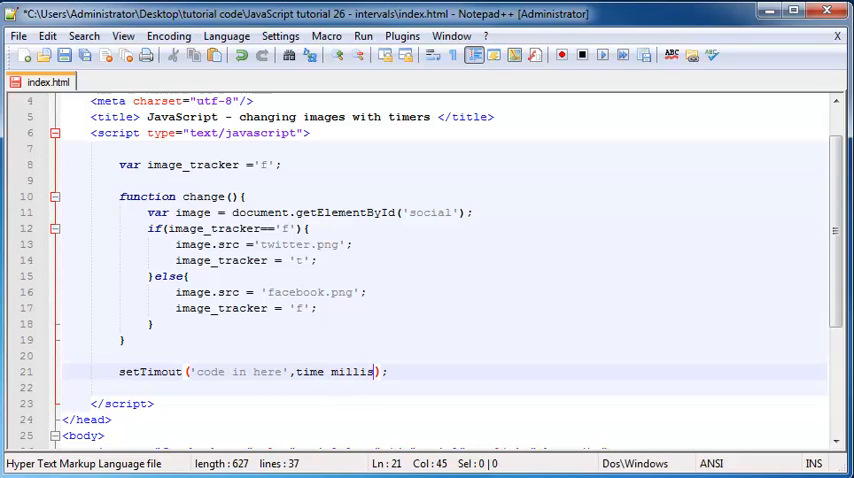
type("seconds")
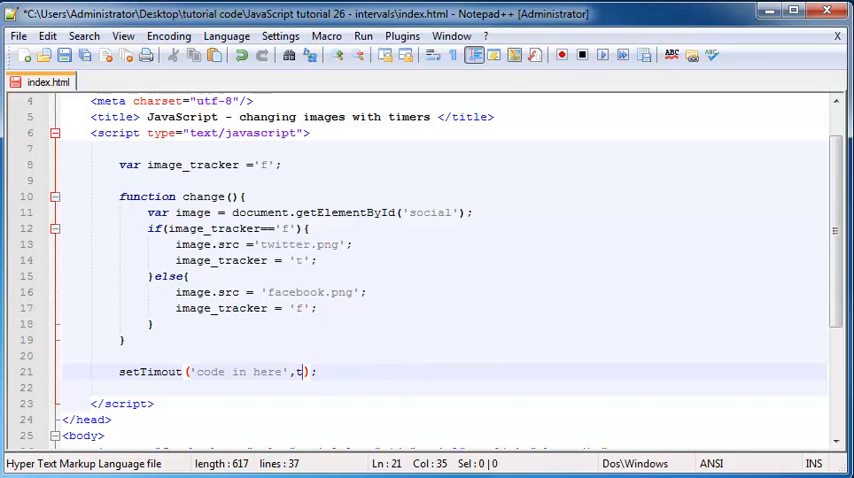
type("1000")
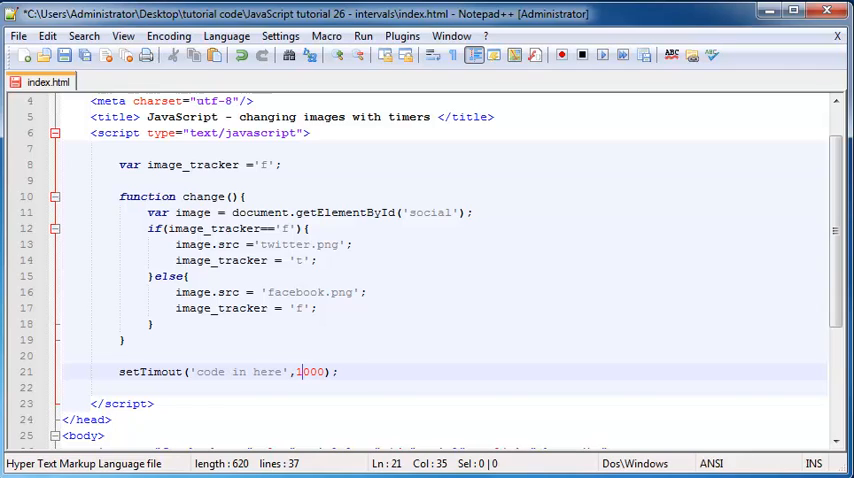
Step: Change the delay from 1000 to 2000 and replace 'code in here' with change()
type("2")
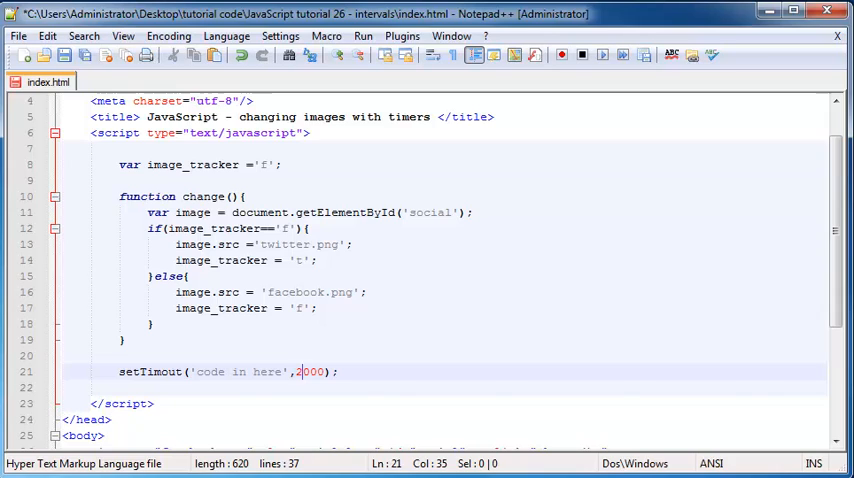
double_click(266, 372)
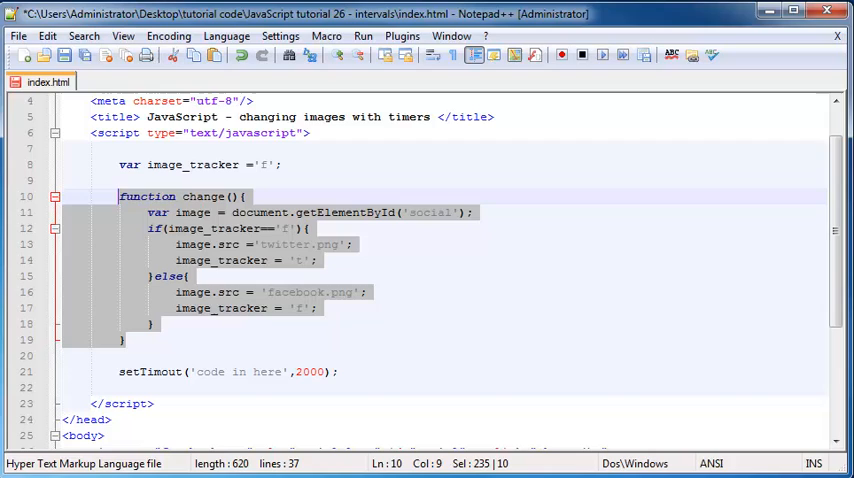
scroll("down", 3)
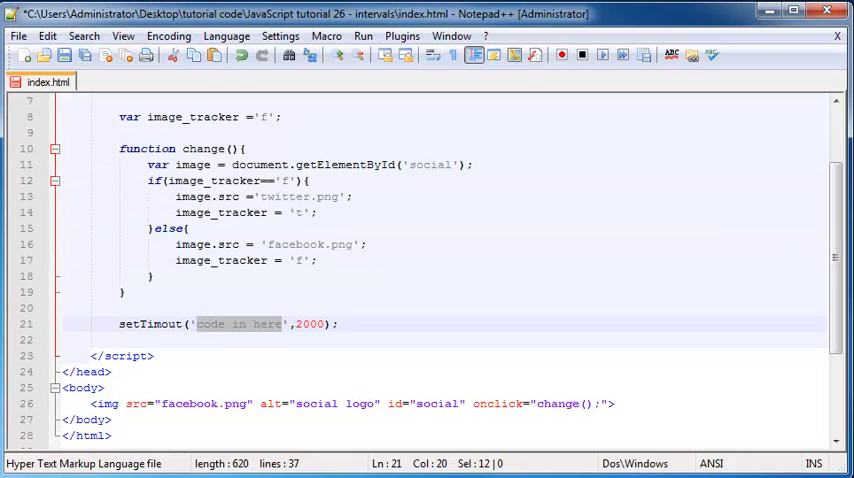
type("change")
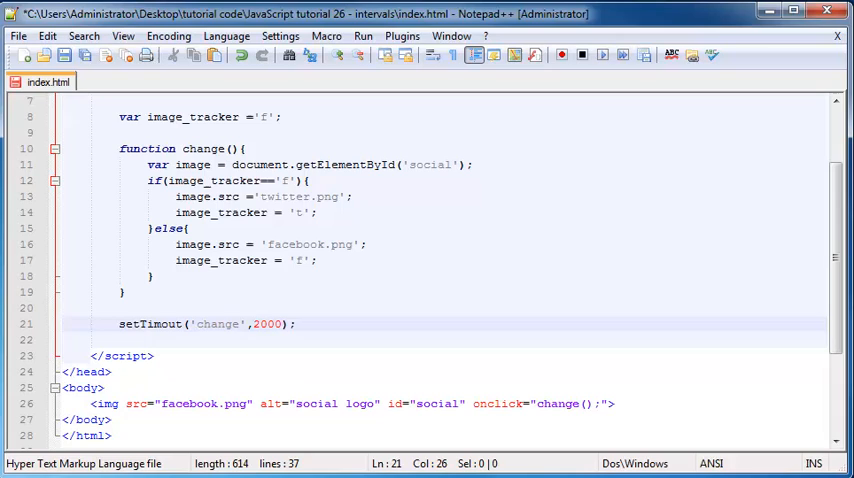
type("()")
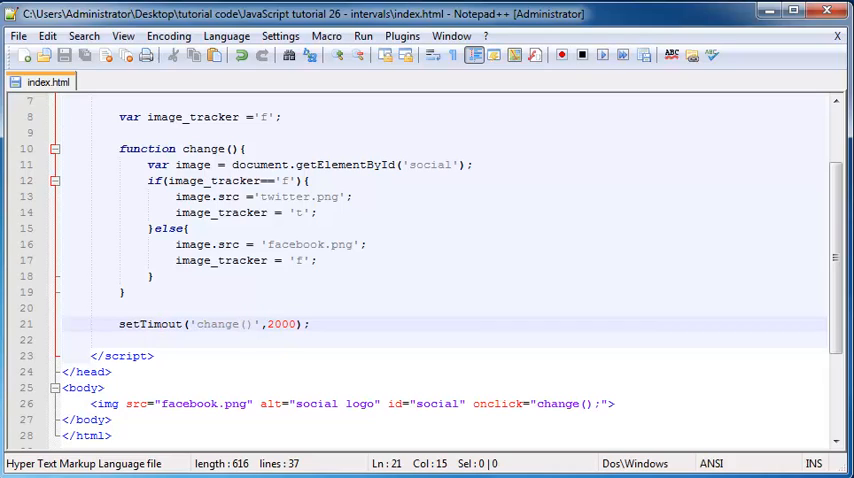
Step: Insert the missing 'e' so the call is spelled setTimeout
double_click(152, 323)
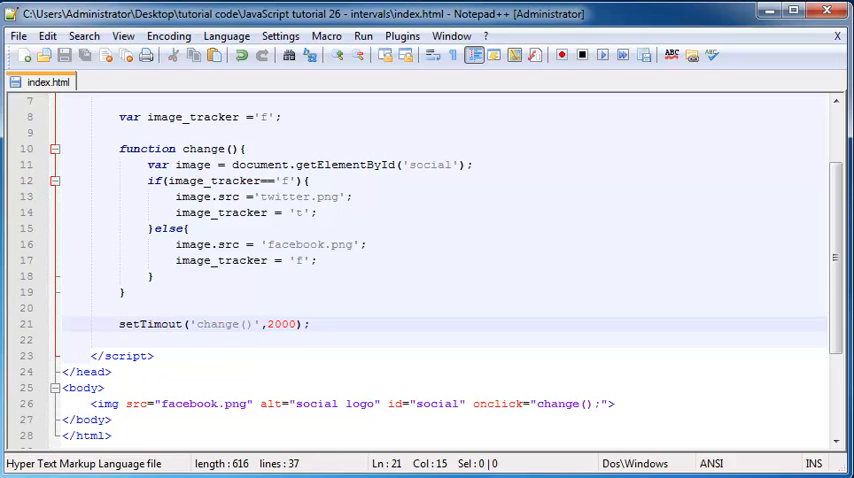
type("e")
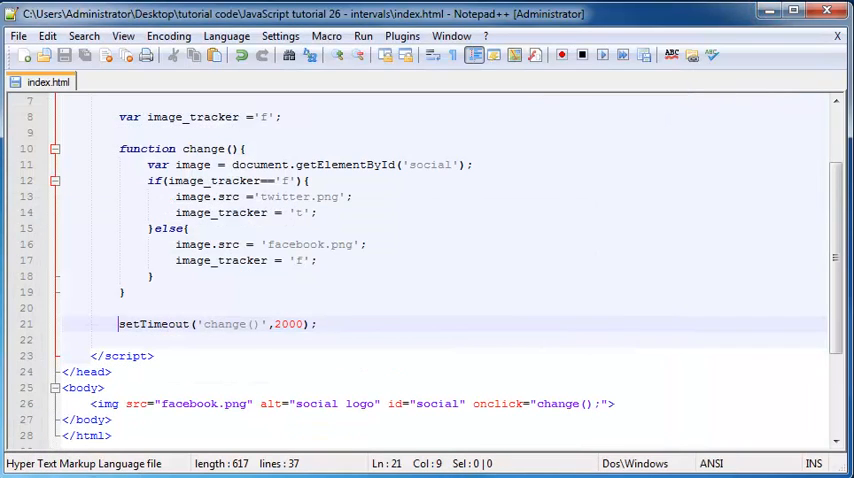
double_click(154, 323)
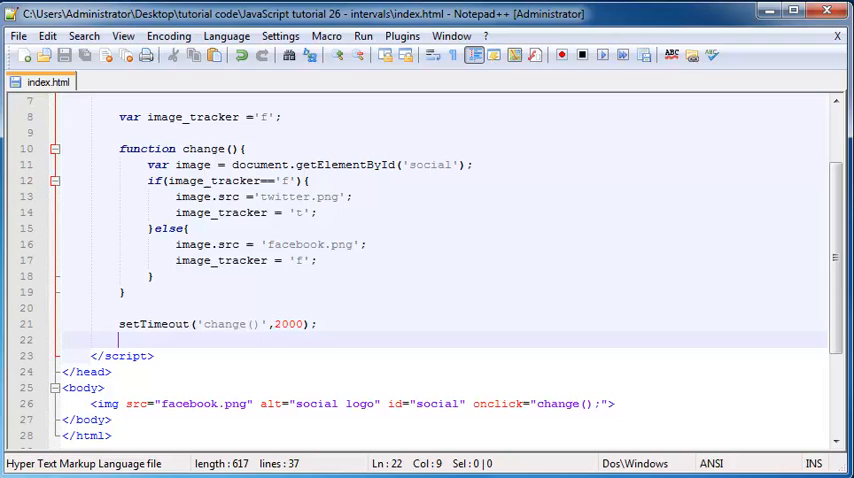
Step: Rename setTimeout to setInterval and keep its delay at 2000
double_click(167, 323)
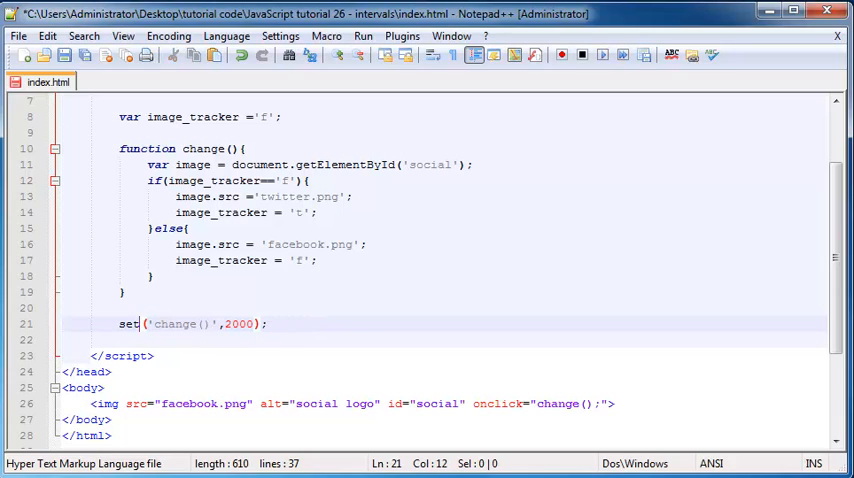
type("Interval")
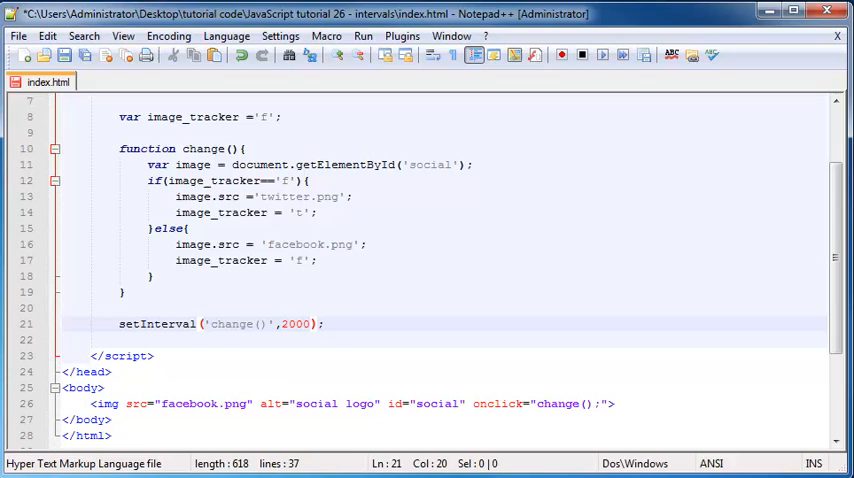
double_click(157, 323)
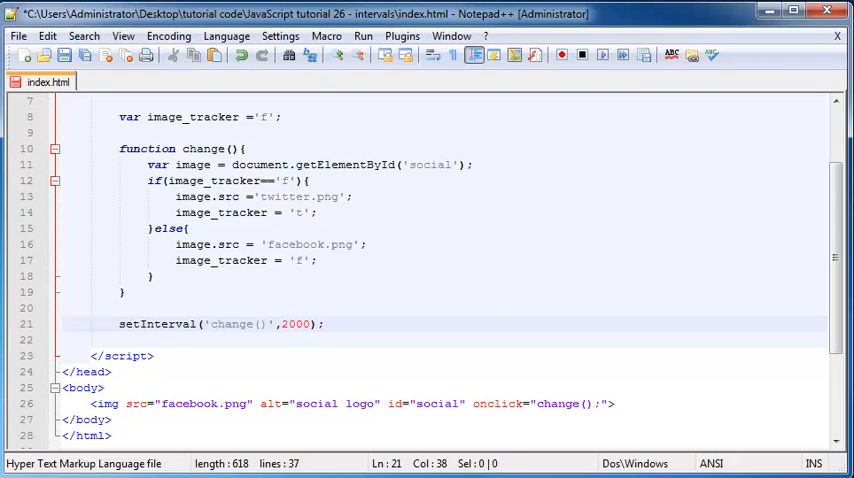
double_click(296, 323)
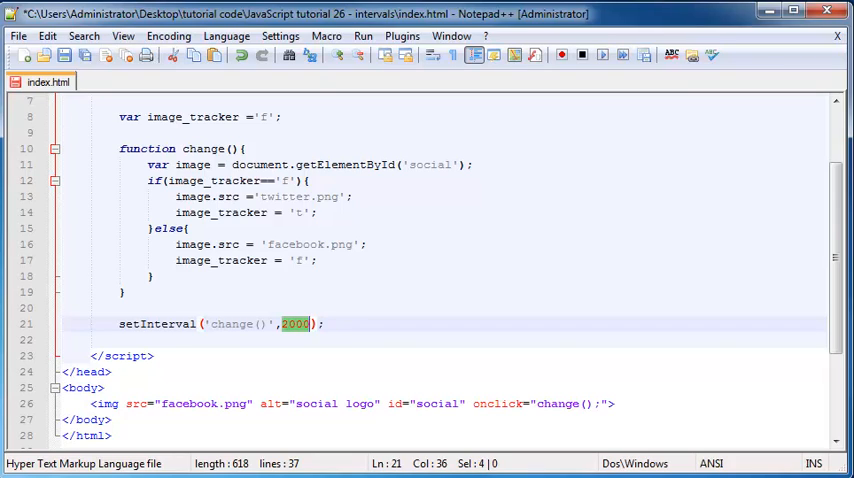
left_click(289, 324)
type("5")
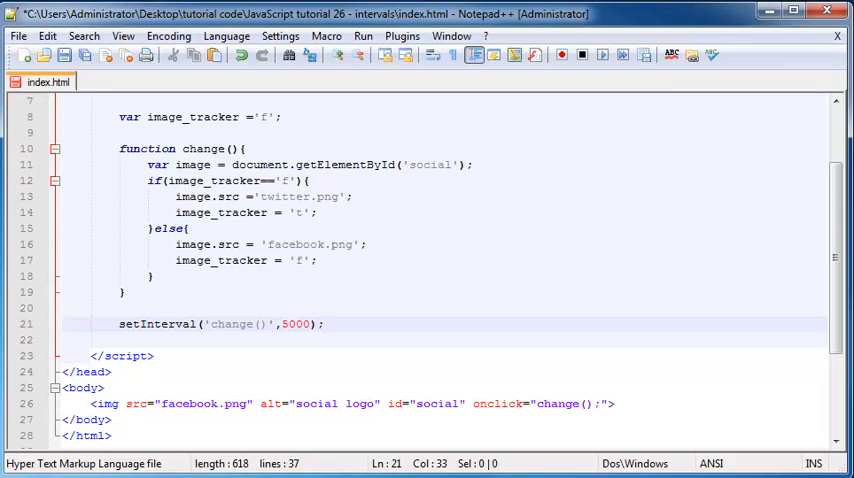
type("2000")
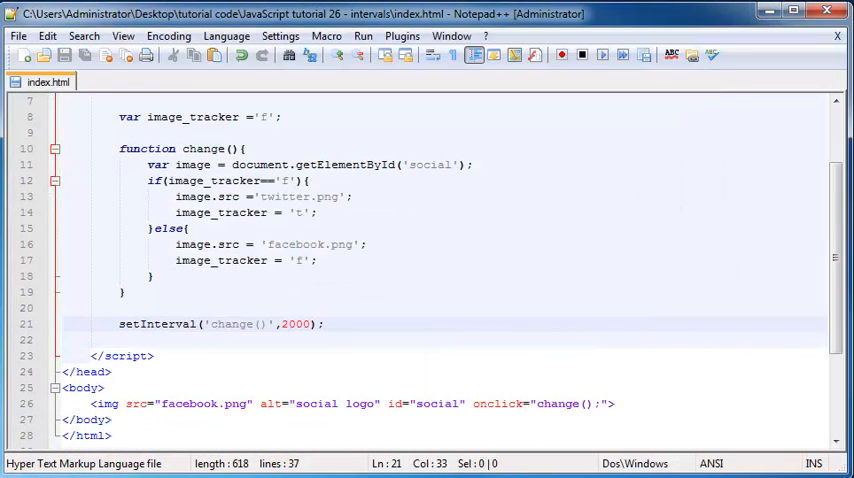
Step: Prefix the call with 'var timer =' to give var timer = setInterval('change()',2000);
left_click_drag(118, 324, 324, 324)
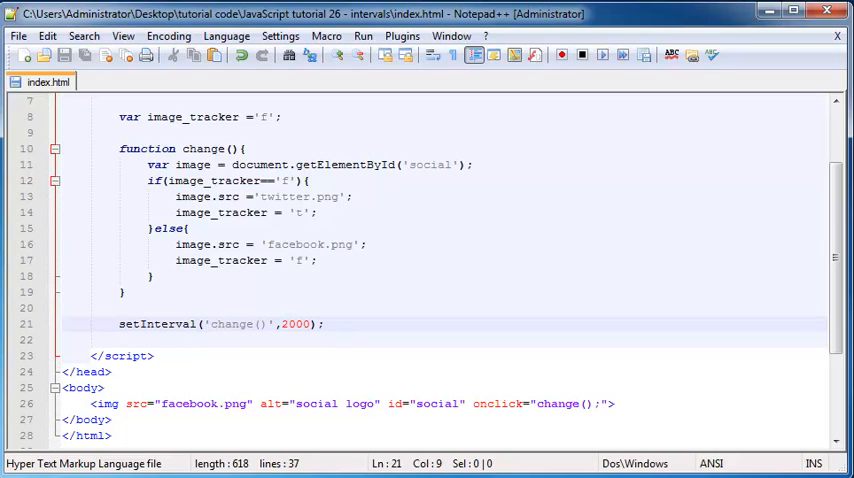
type("var")
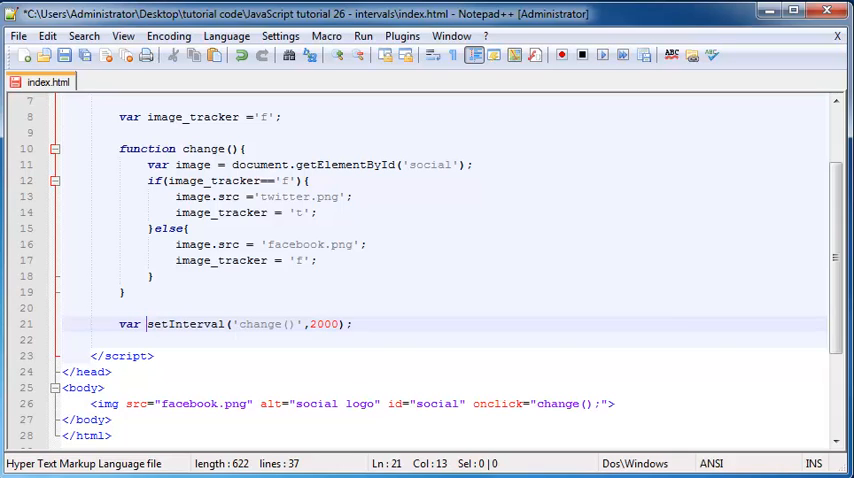
type("timer =")
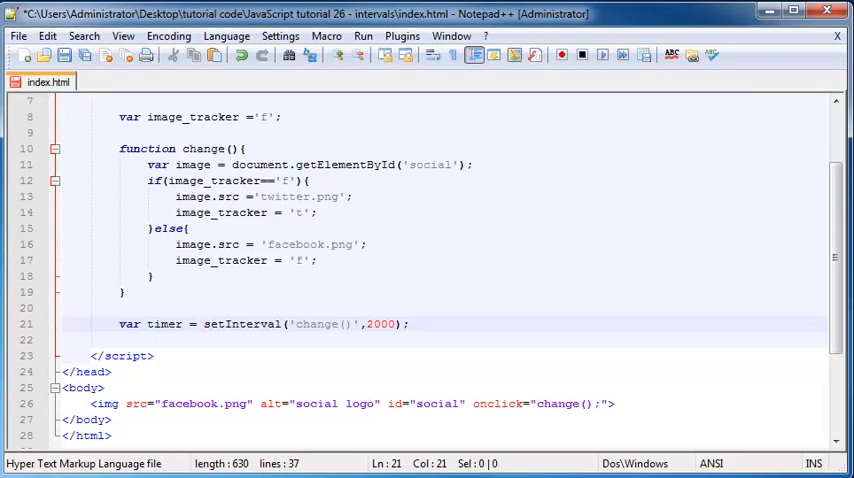
double_click(164, 323)
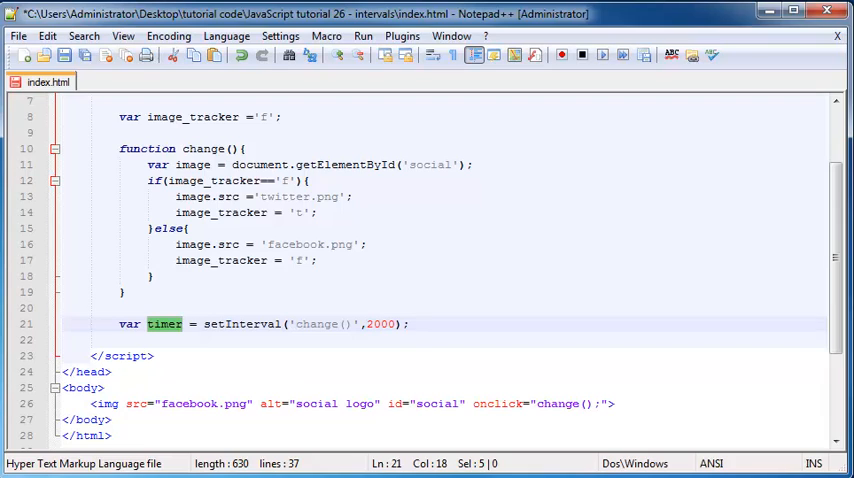
double_click(240, 324)
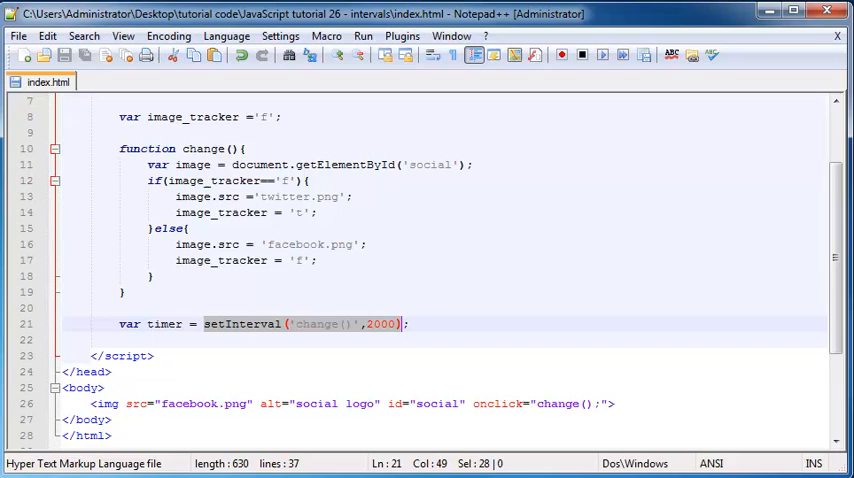
scroll("down", 3)
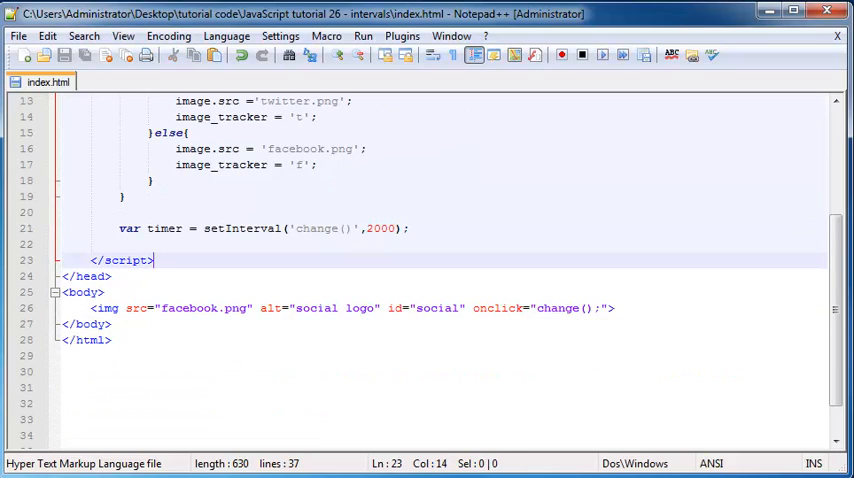
Step: Write clearInterval(timer); on a new line directly below the timer declaration
left_click_drag(203, 228, 403, 228)
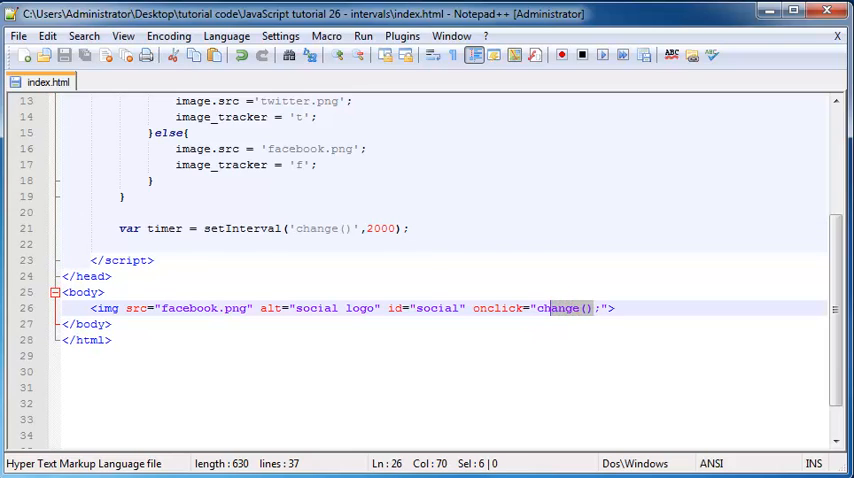
key("Enter")
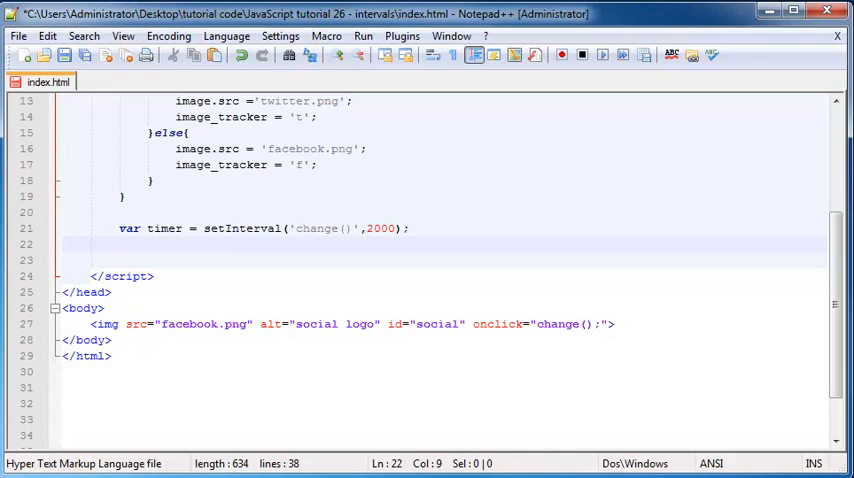
type("clear")
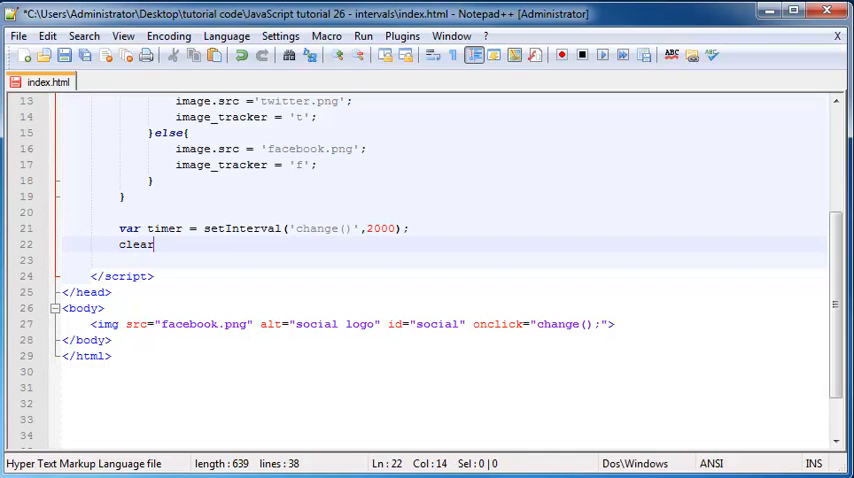
type("Intercv")
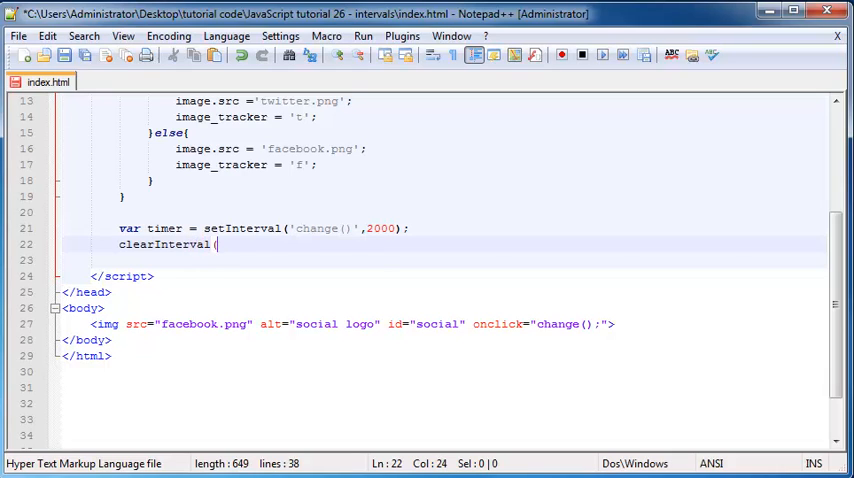
type(")")
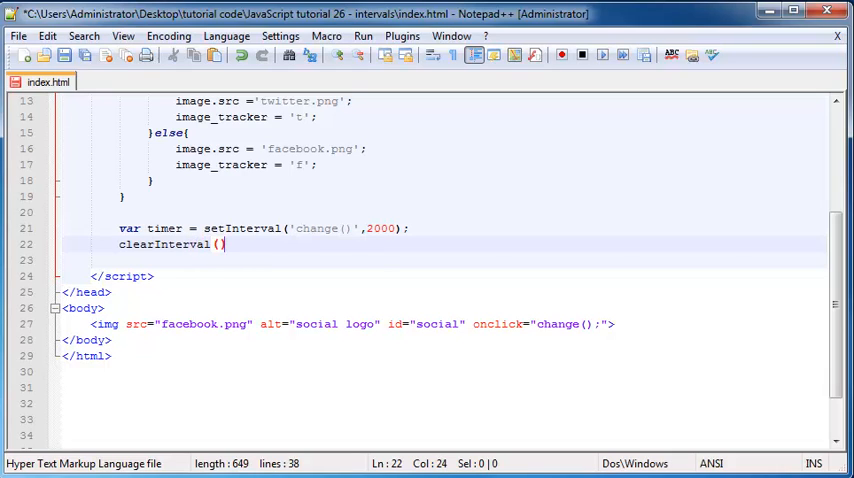
type(";")
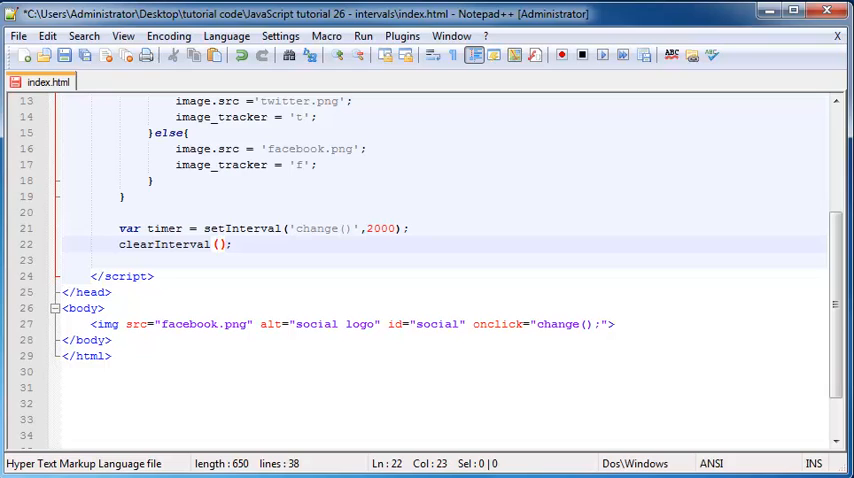
double_click(164, 228)
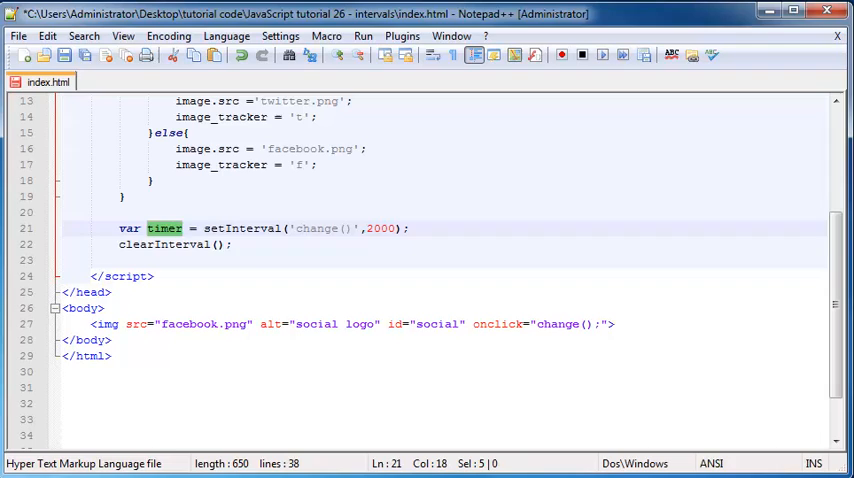
type("timer")
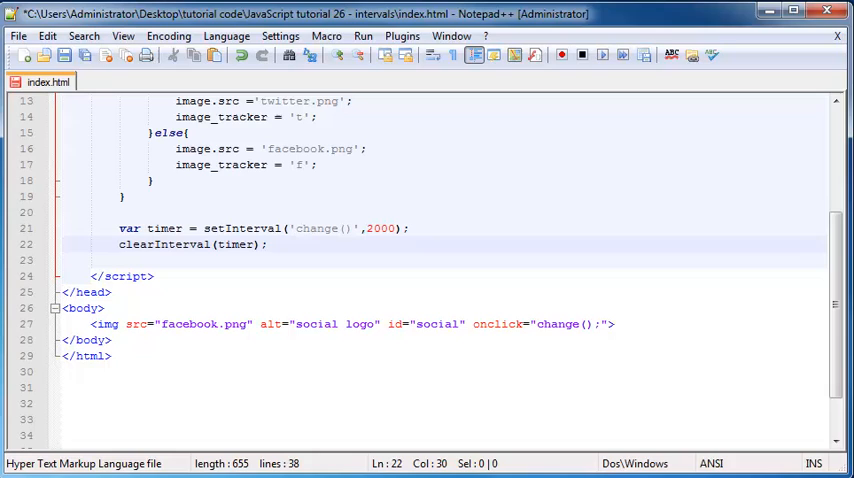
left_click_drag(141, 228, 266, 244)
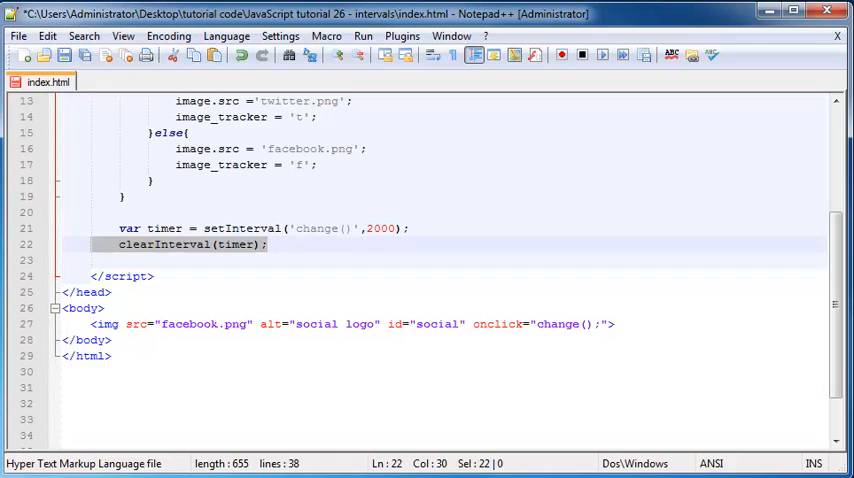
Step: Replace change() in the img onclick with clearInterval(timer); and drop the standalone line
left_click(265, 244)
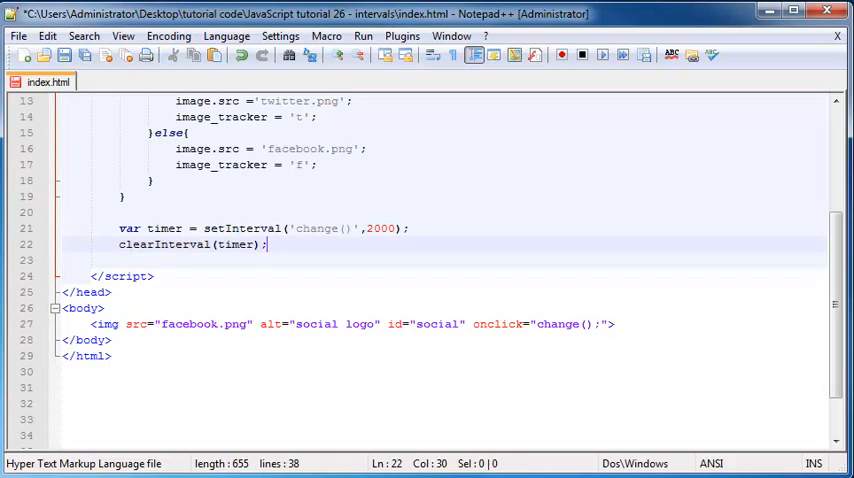
double_click(233, 243)
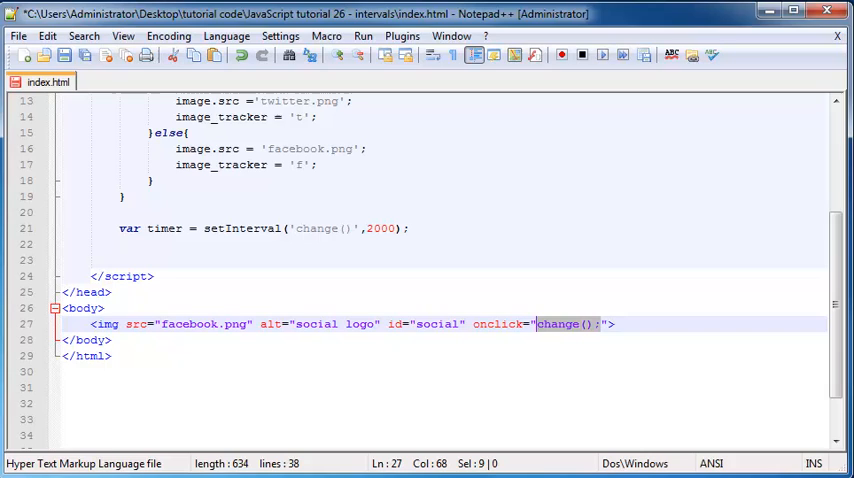
type("clearInterval(timer);")
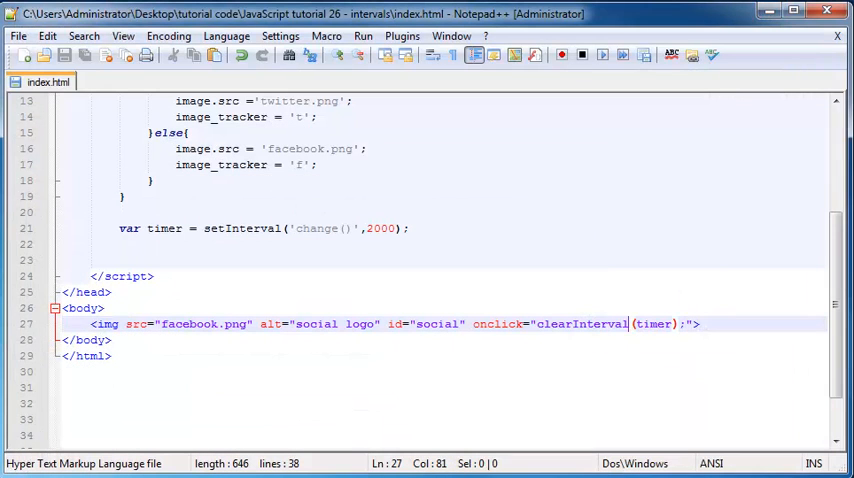
double_click(598, 324)
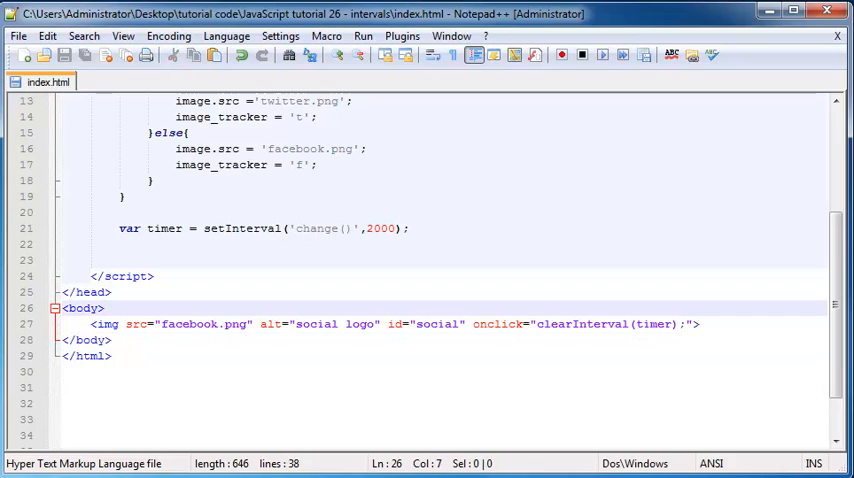
left_click(702, 323)
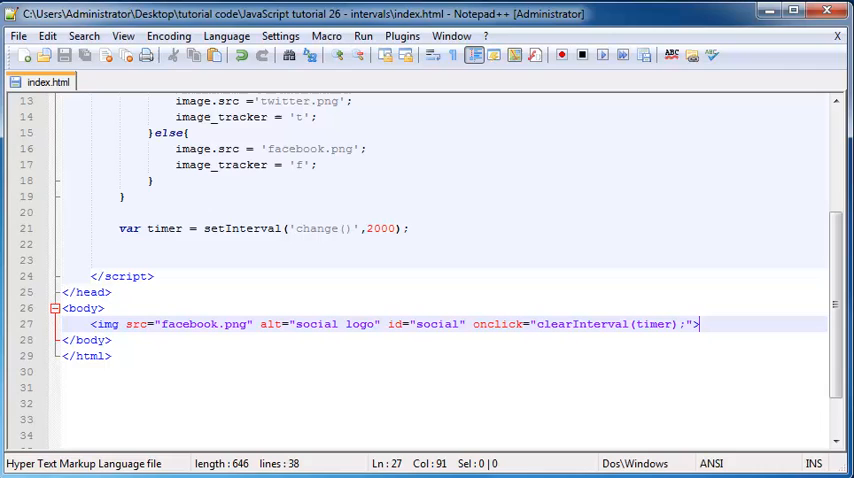